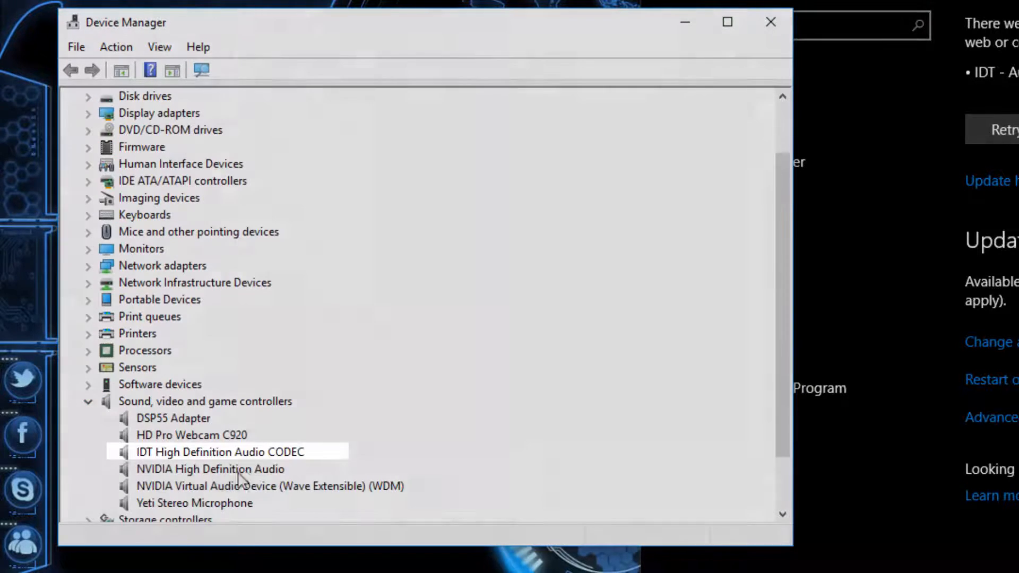
Start the Update Driver Software wizard for the IDT High Definition Audio CODEC
{"action": "left_click", "coordinate": [219, 452]}
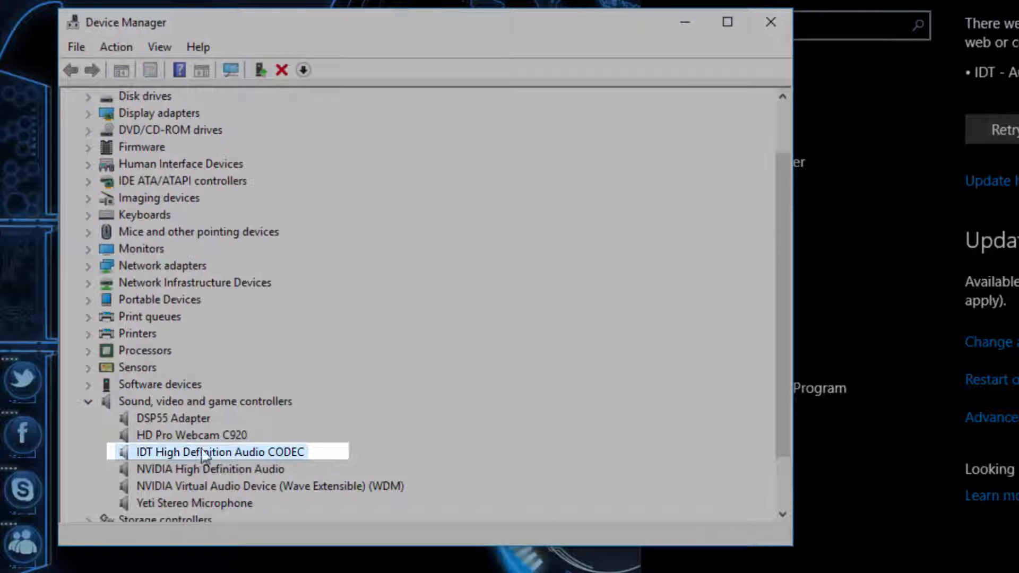
{"action": "right_click", "coordinate": [215, 451]}
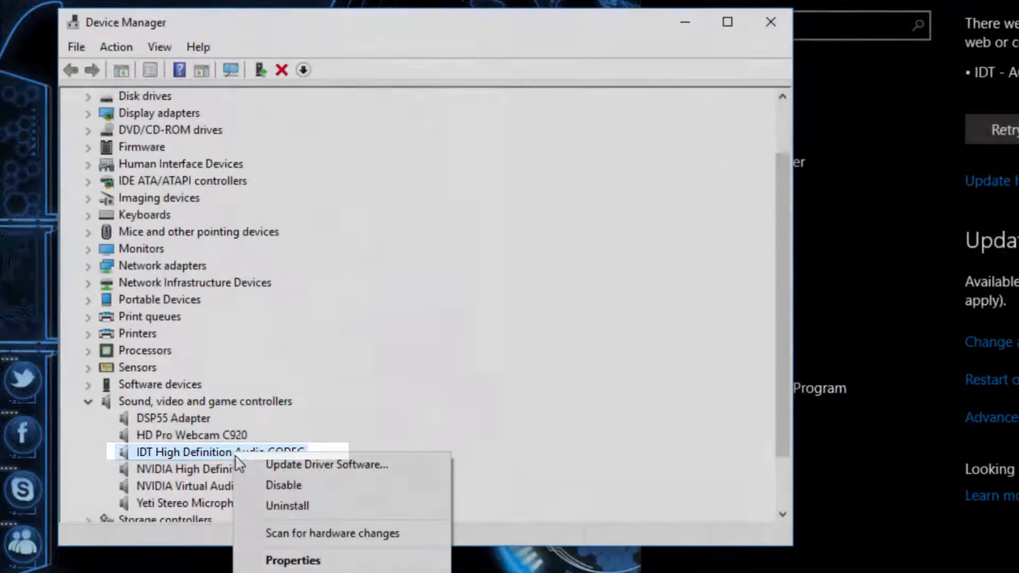
{"action": "left_click", "coordinate": [326, 465]}
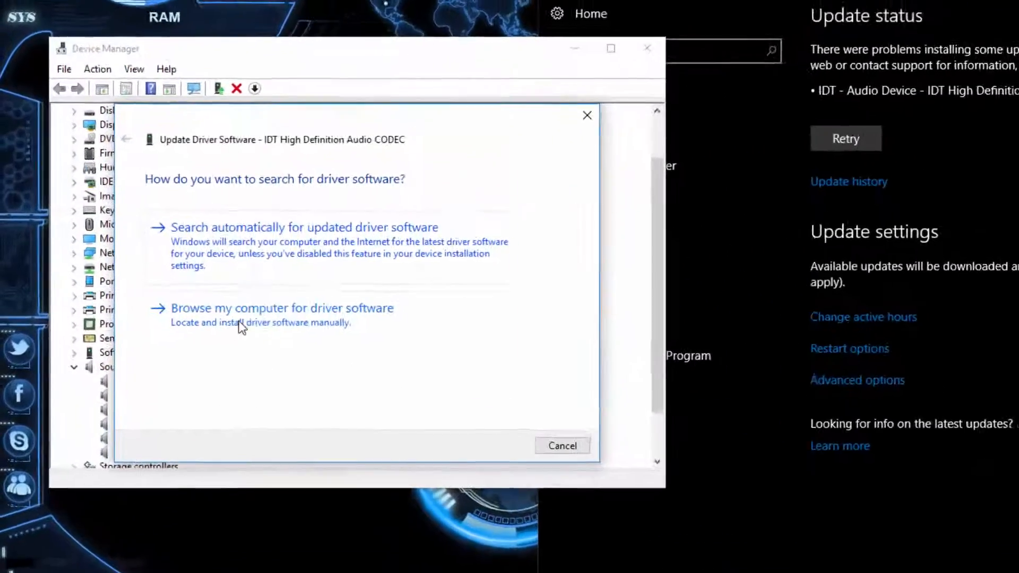
Install the High Definition Audio Device driver from the compatible list, accepting the warning
{"action": "left_click", "coordinate": [281, 308]}
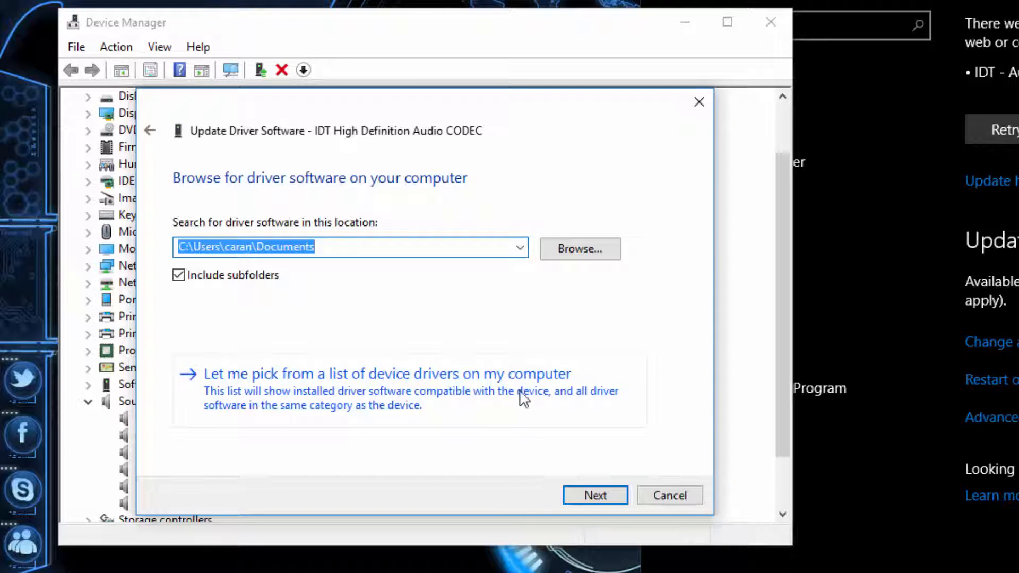
{"action": "left_click", "coordinate": [387, 373]}
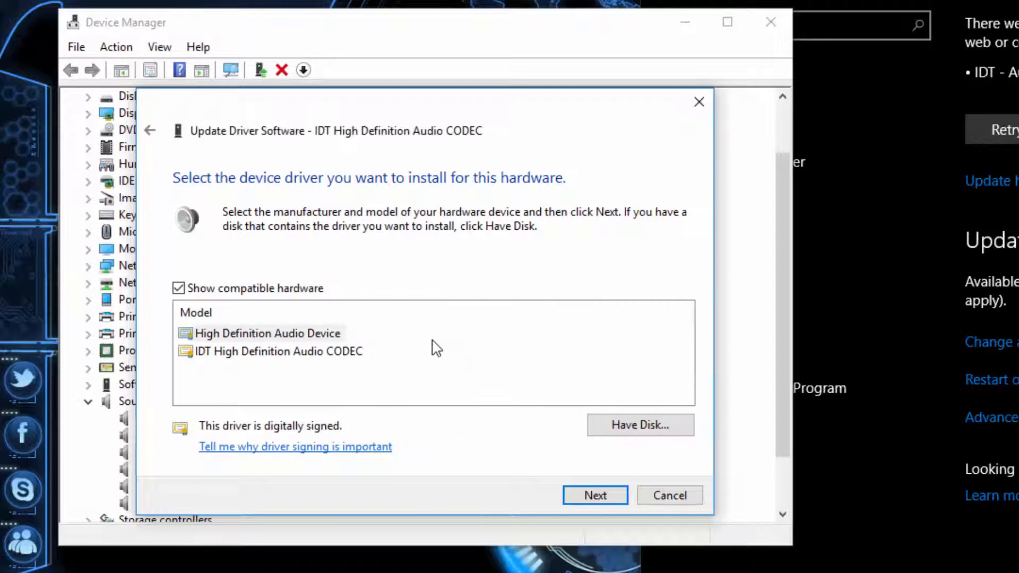
{"action": "mouse_move", "coordinate": [283, 388]}
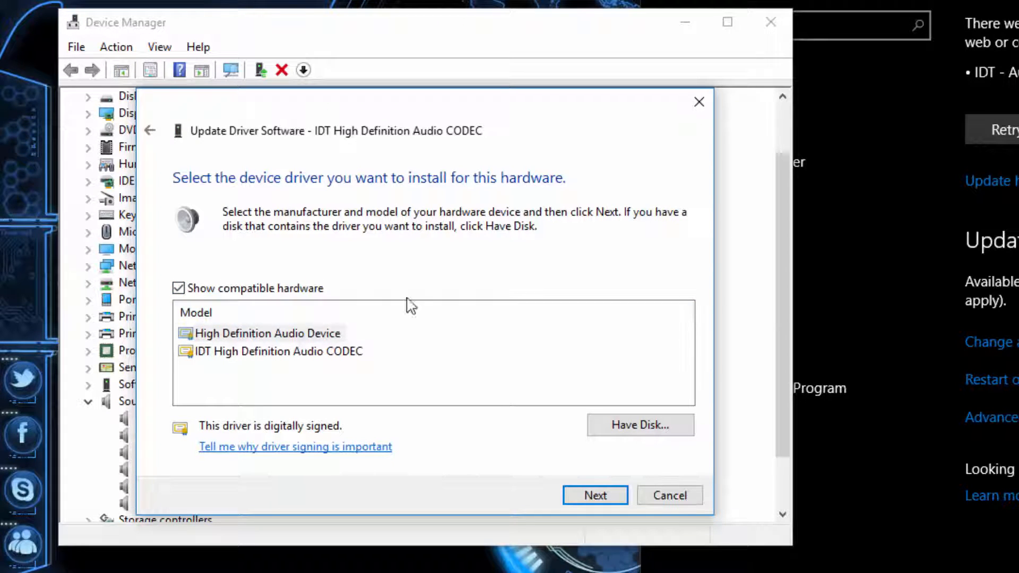
{"action": "left_click", "coordinate": [593, 496]}
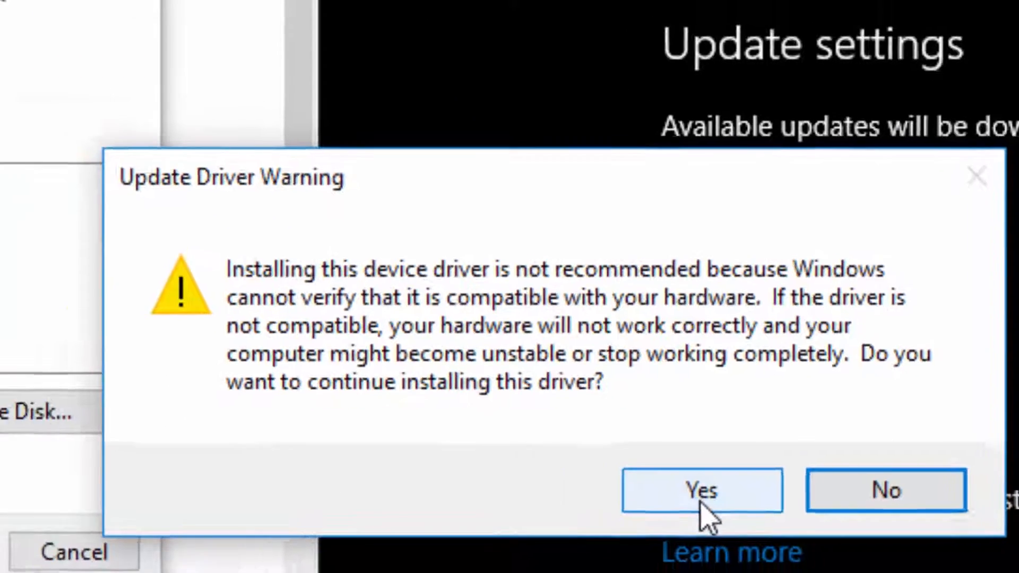
{"action": "left_click", "coordinate": [701, 490]}
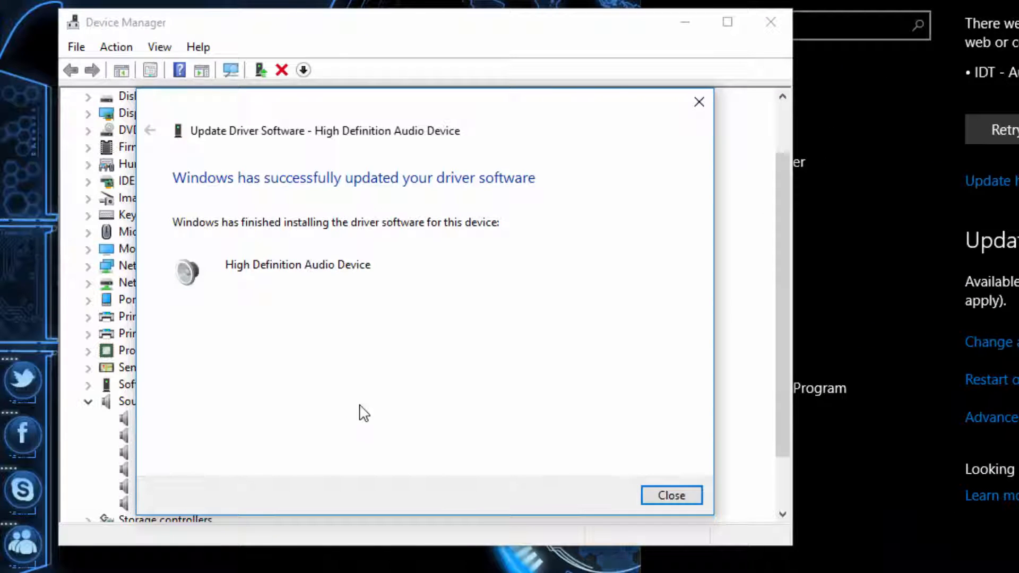
Close the finished driver update wizard
{"action": "left_click", "coordinate": [671, 495]}
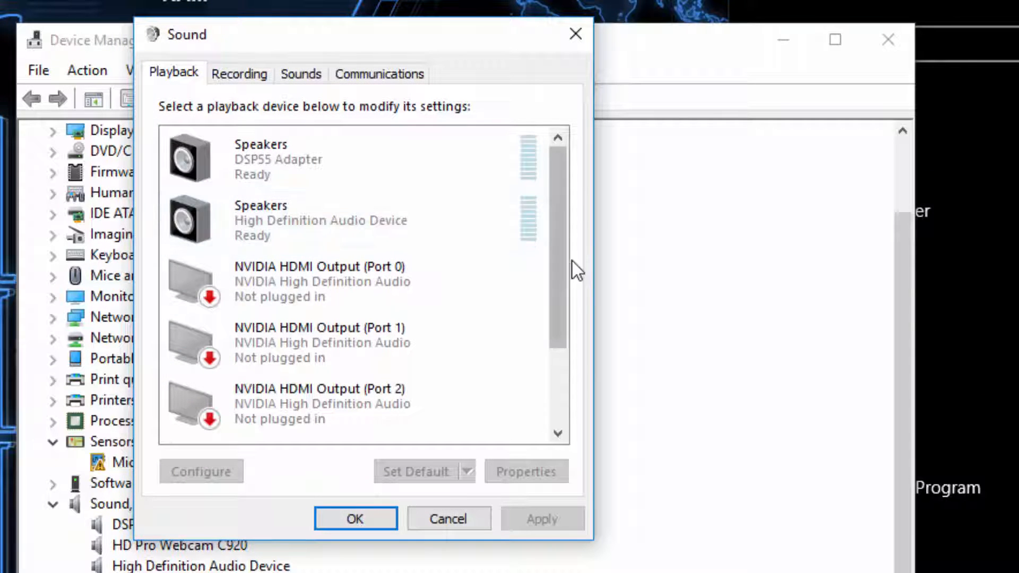
{"action": "left_click", "coordinate": [318, 220]}
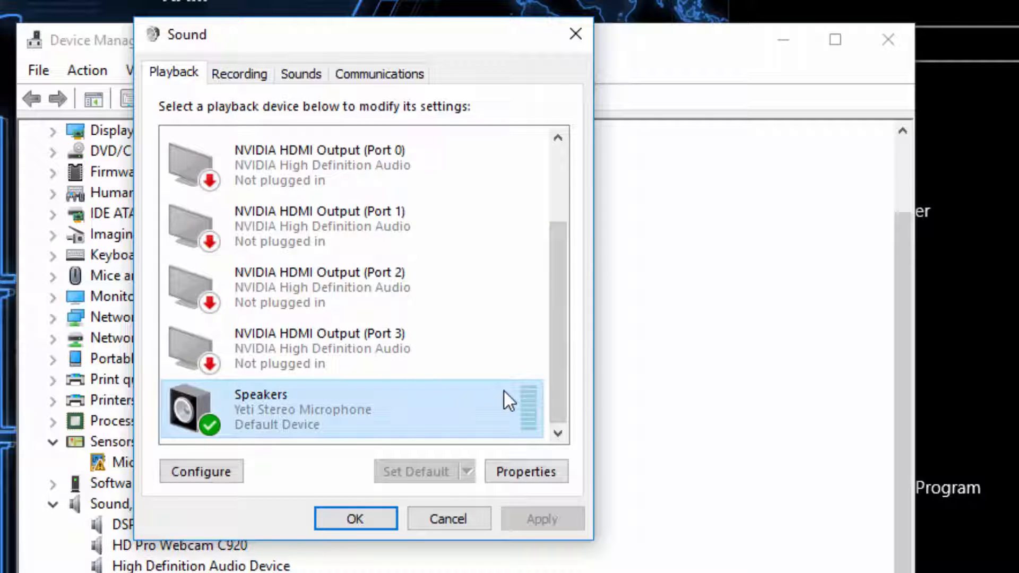
{"action": "mouse_move", "coordinate": [527, 434]}
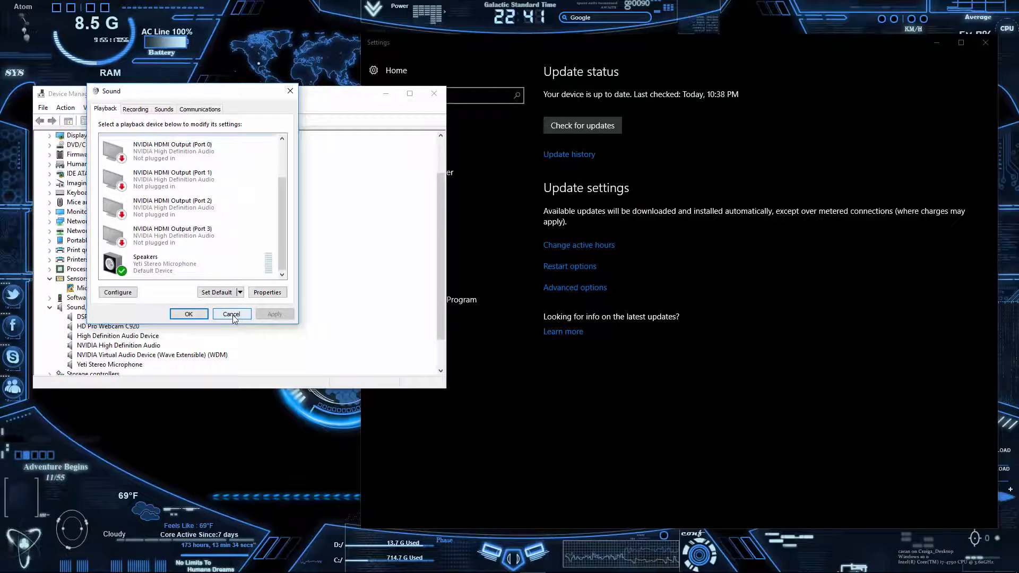
Check Yeti Stereo Microphone is the default recording device, then cancel the Sound dialog
{"action": "left_click", "coordinate": [136, 108]}
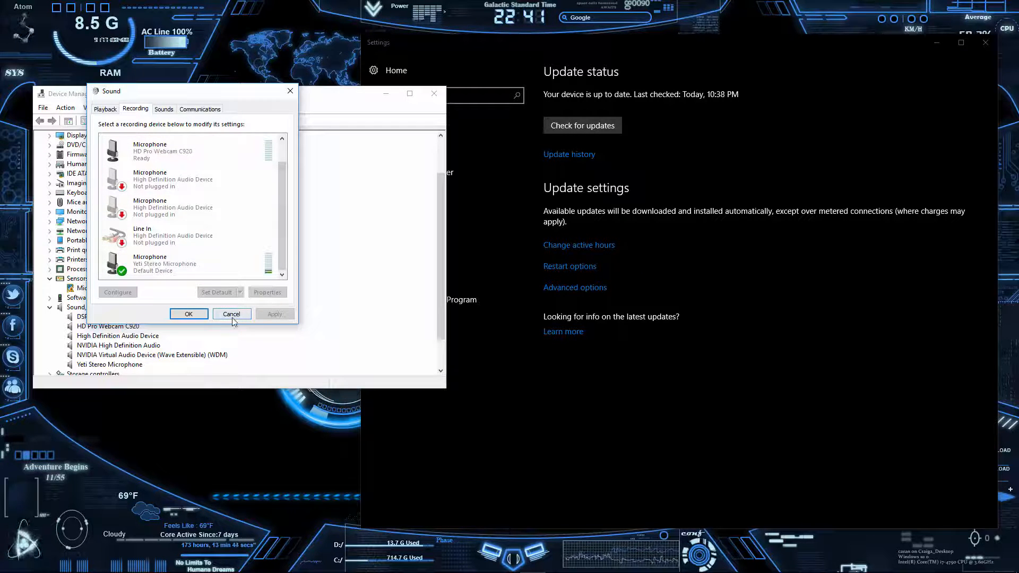
{"action": "left_click", "coordinate": [231, 314]}
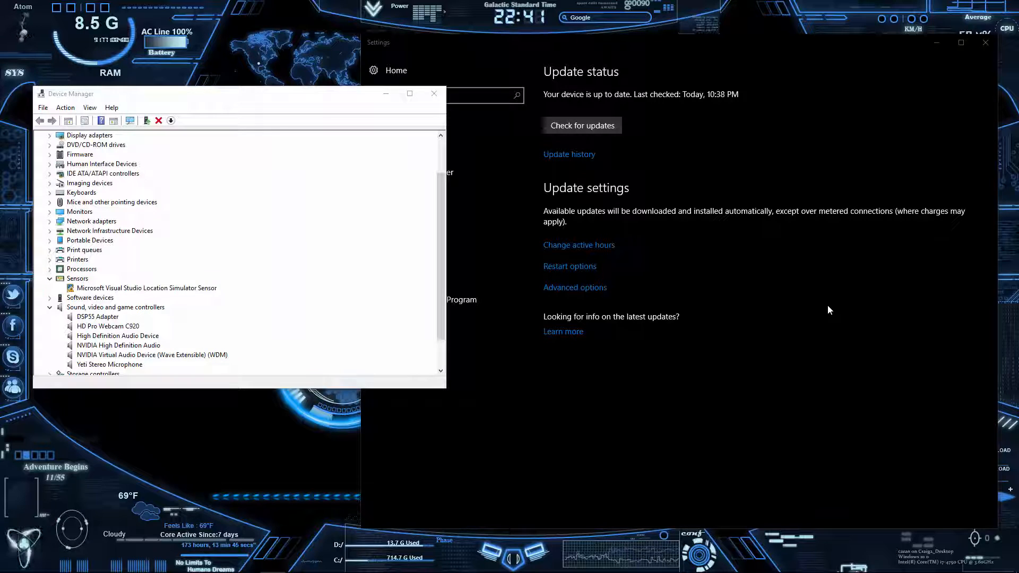